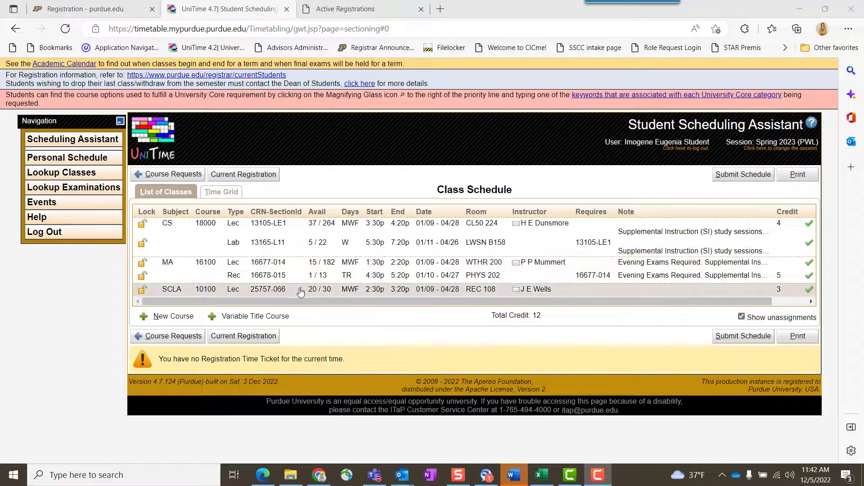
mouse_move(204, 292)
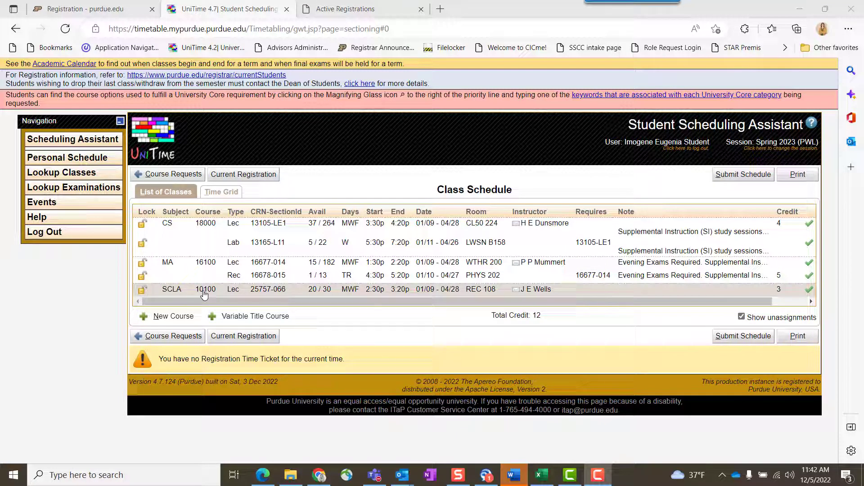
Switch SCLA 10100 to section 25756-065 (MWF 11:30a, BRNG B242), leaving 25757-066 greyed out
left_click(205, 289)
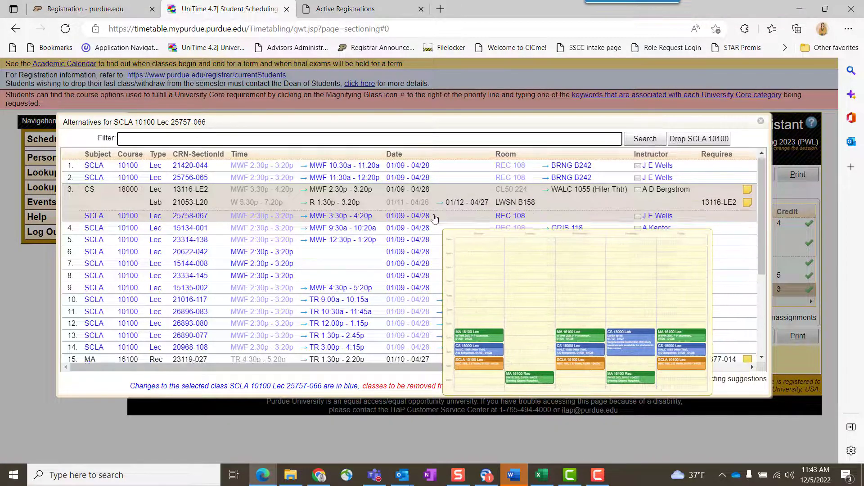
scroll("down", 3)
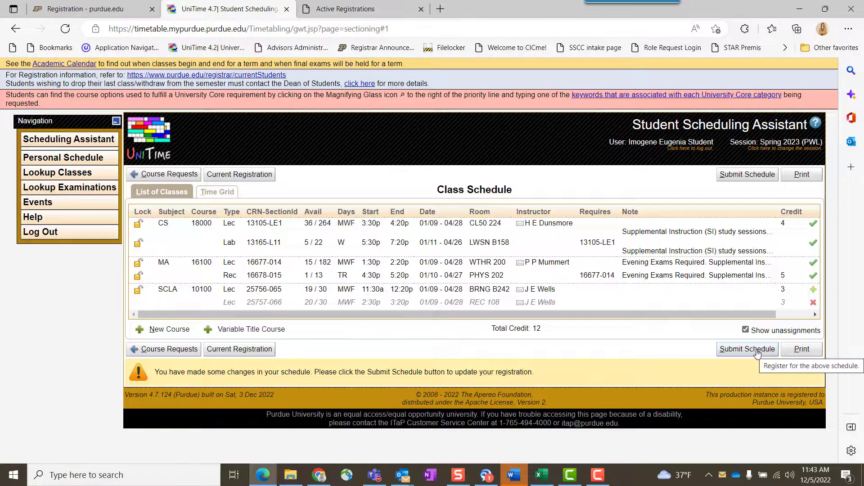
mouse_move(812, 303)
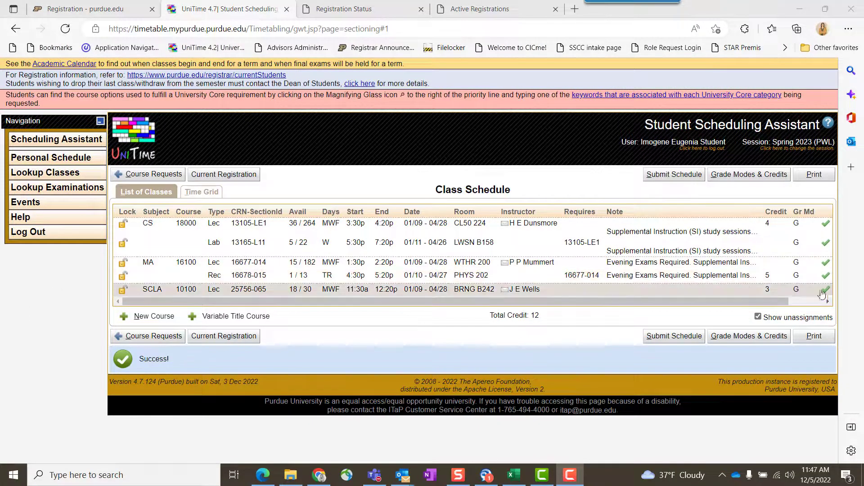
mouse_move(825, 291)
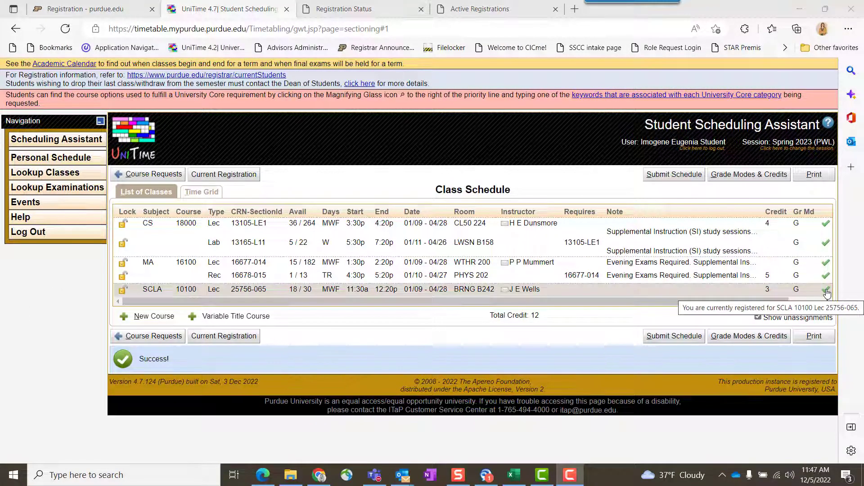